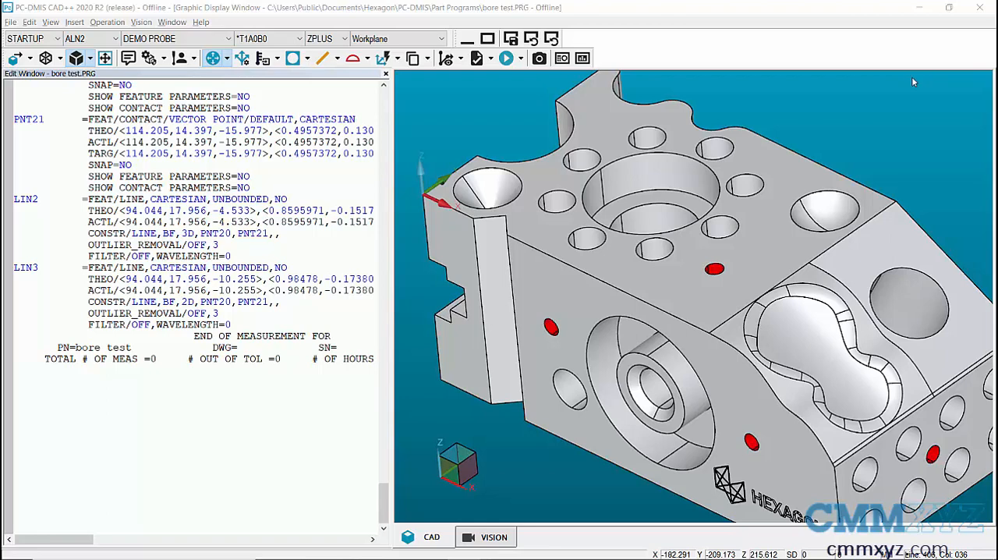
pyautogui.moveTo(894, 84)
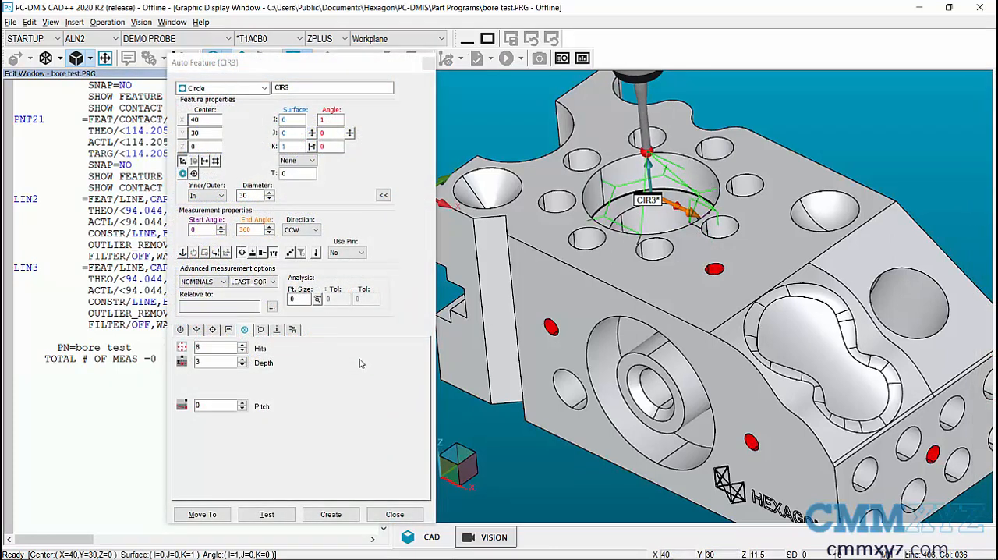
pyautogui.moveTo(379, 396)
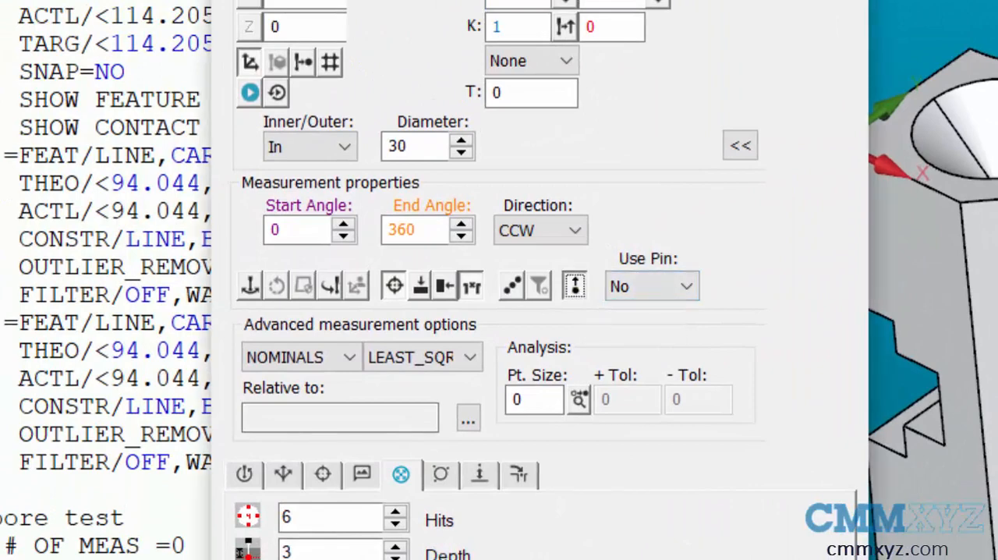
# Step: Record CIR3's six hits as separate points PNT22–PNT27 in the bore circle
pyautogui.click(574, 286)
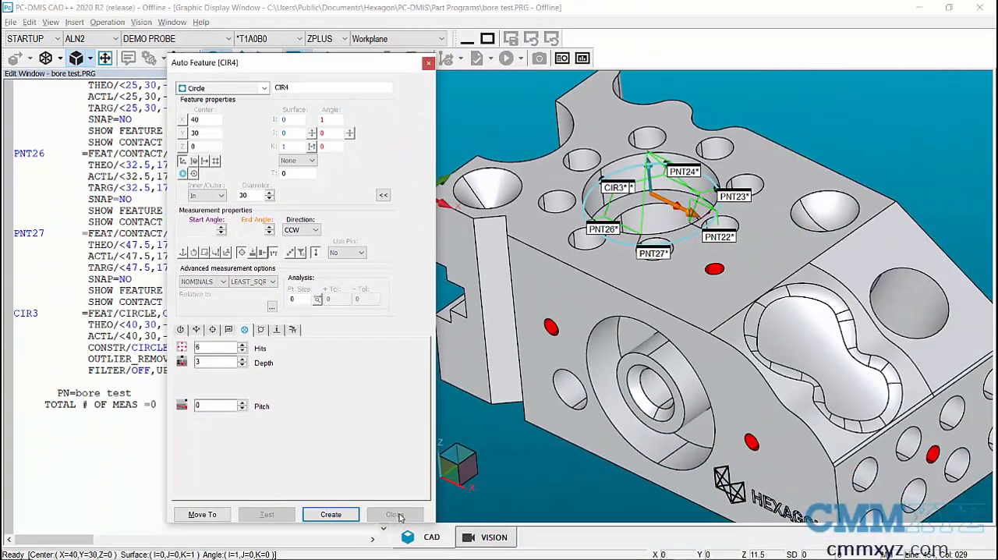
# Step: Create CIR4 as a normal six-hit circle with separate hit points turned off
pyautogui.click(393, 514)
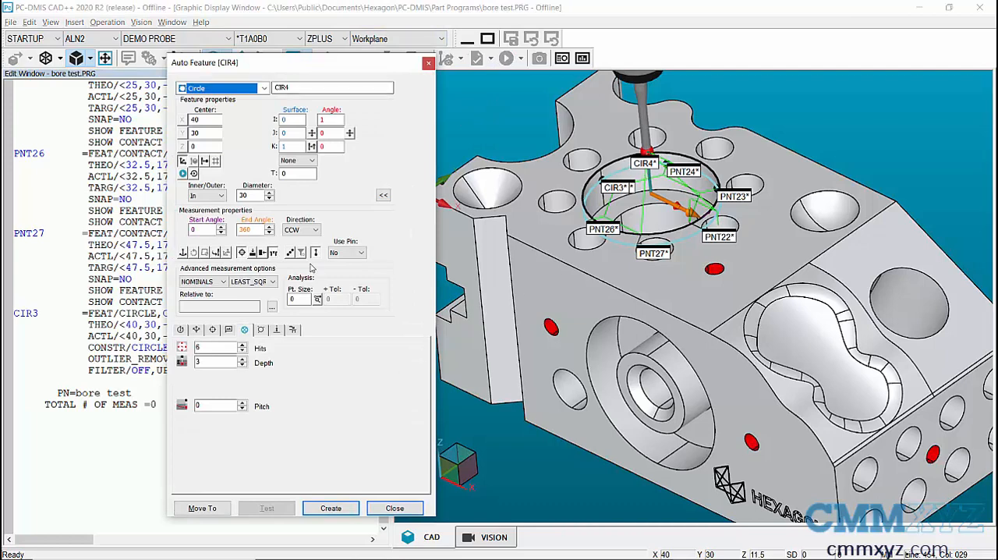
pyautogui.click(331, 508)
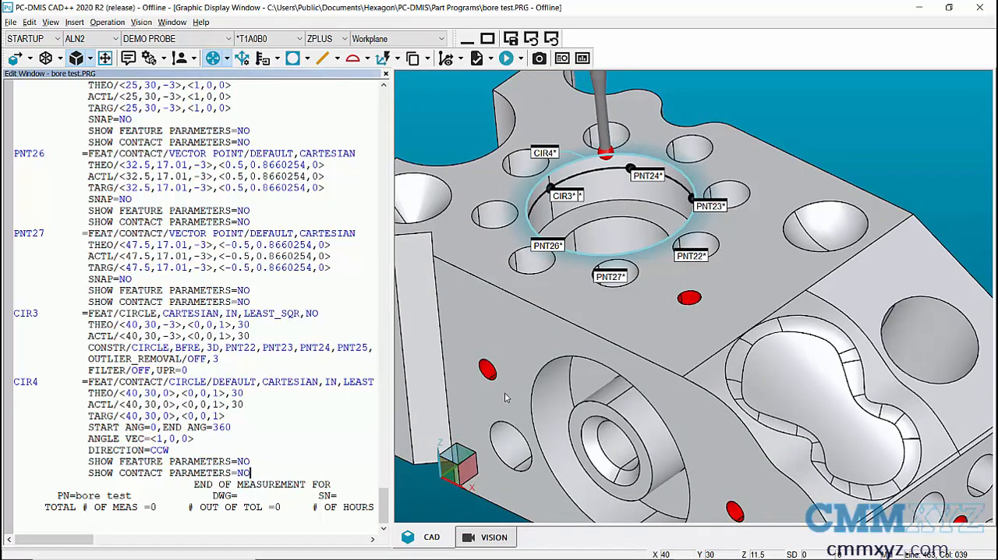
pyautogui.moveTo(368, 66)
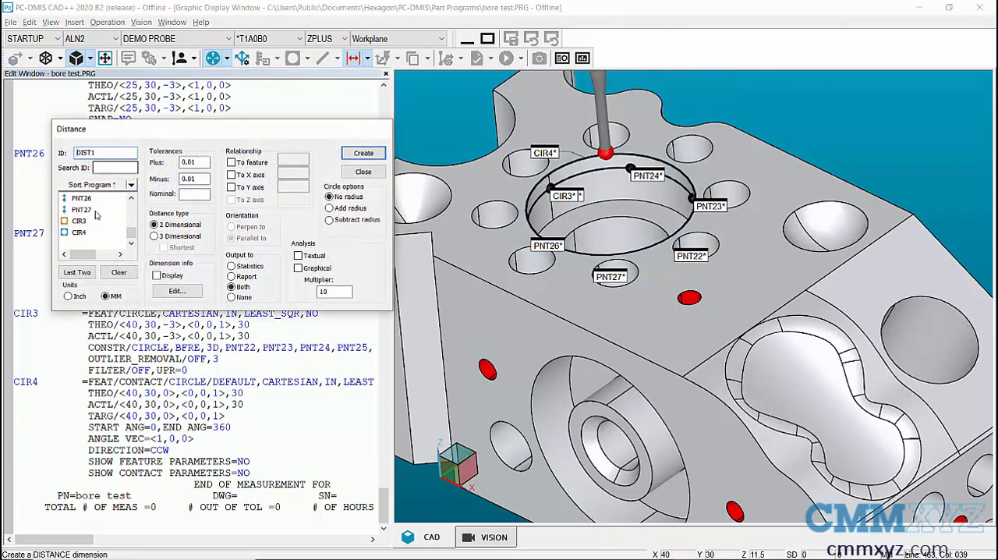
# Step: Create DIST1, a 2D distance between CIR4 Hit[1] and Hit[4], nominal 30
pyautogui.click(78, 231)
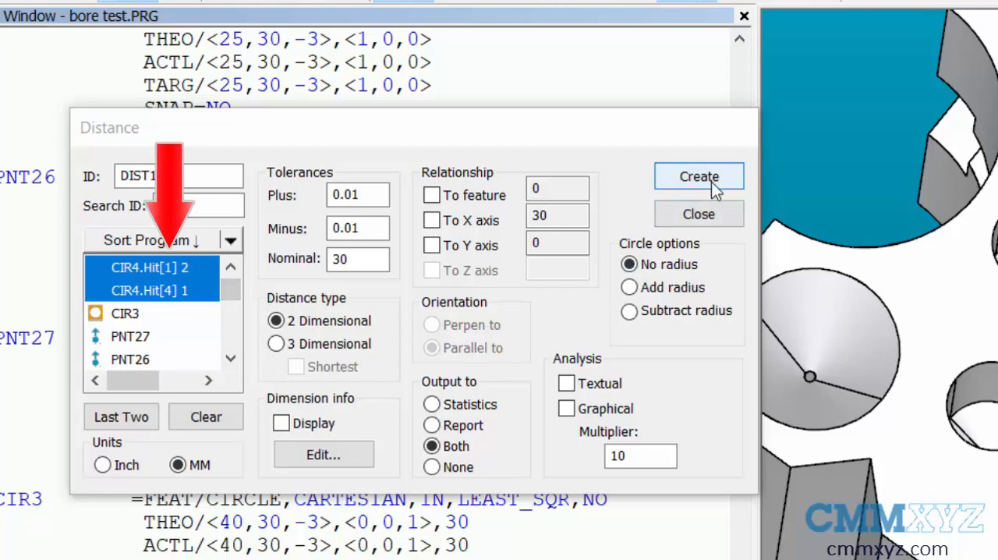
pyautogui.click(699, 177)
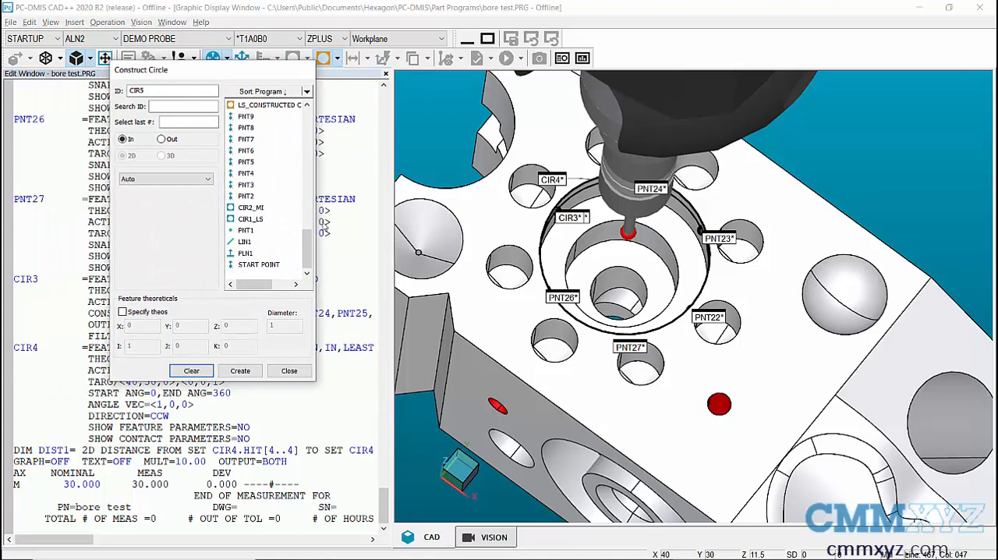
# Step: Select CIR4's Hit[1] through Hit[6] as inputs for a constructed circle
pyautogui.scroll(-3)
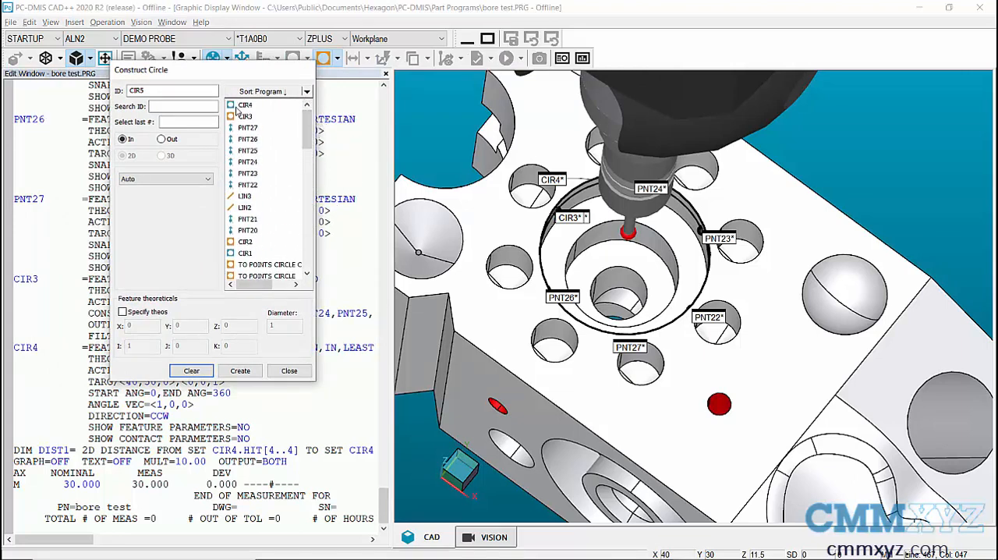
pyautogui.click(246, 104)
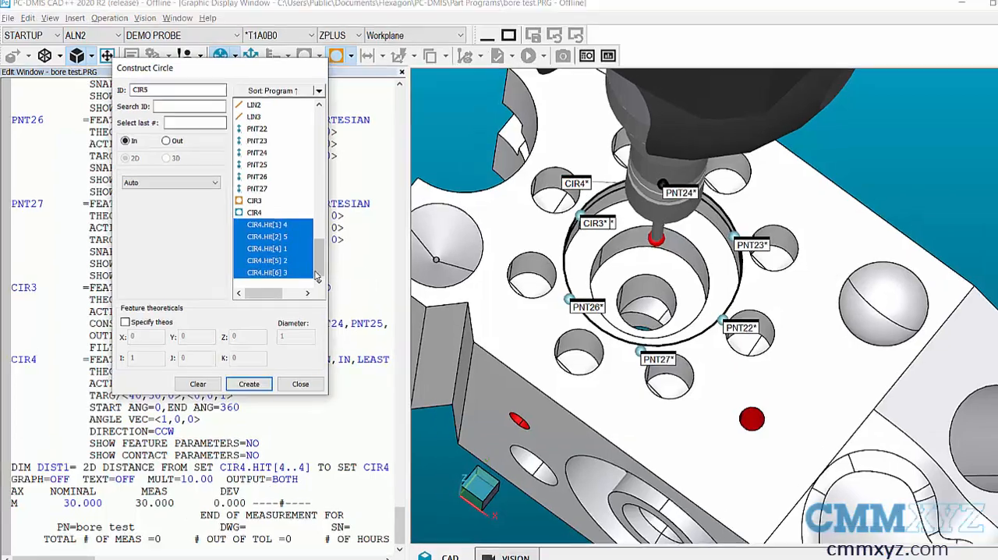
# Step: Create CIR5 as a Best Fit MAX_INSC circle from the CIR4 hits and close
pyautogui.click(169, 181)
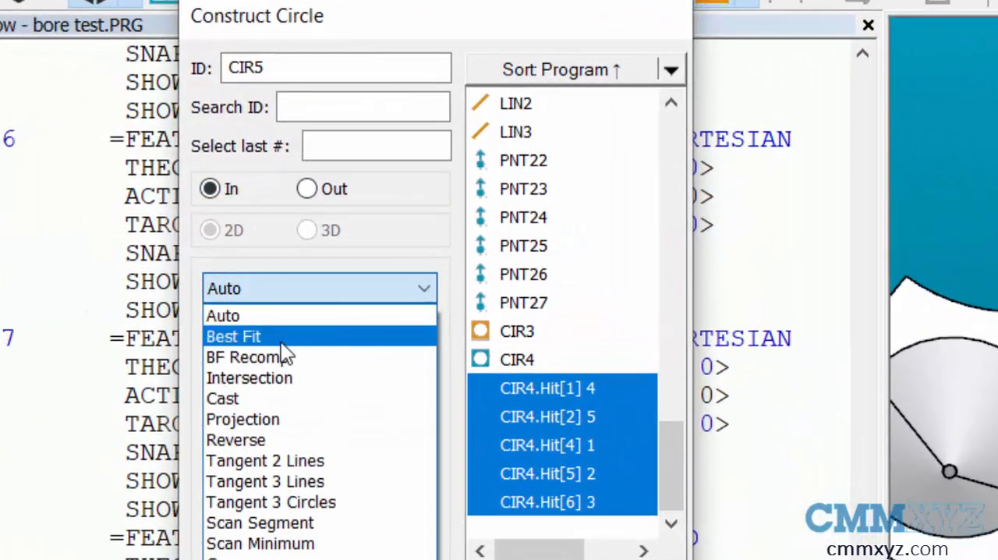
pyautogui.click(234, 337)
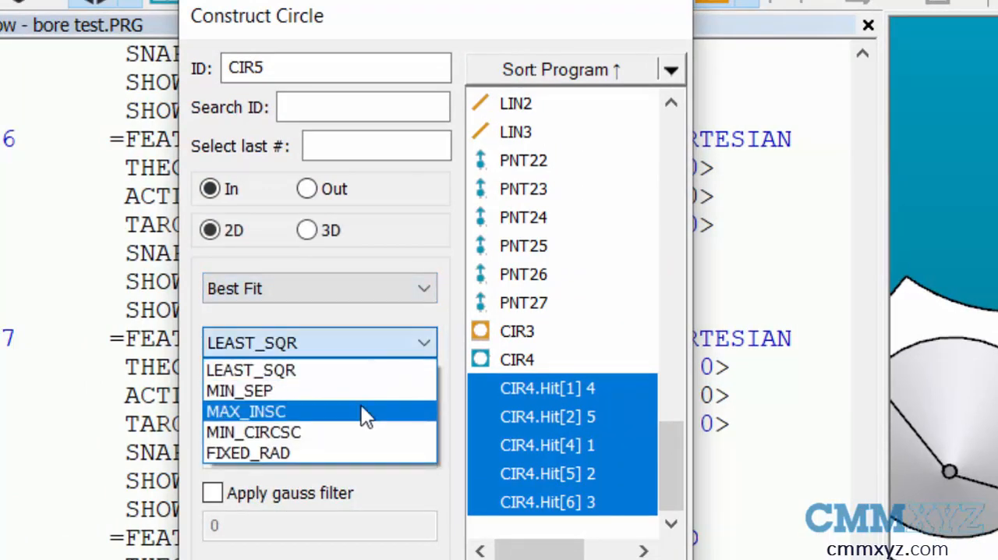
pyautogui.click(245, 412)
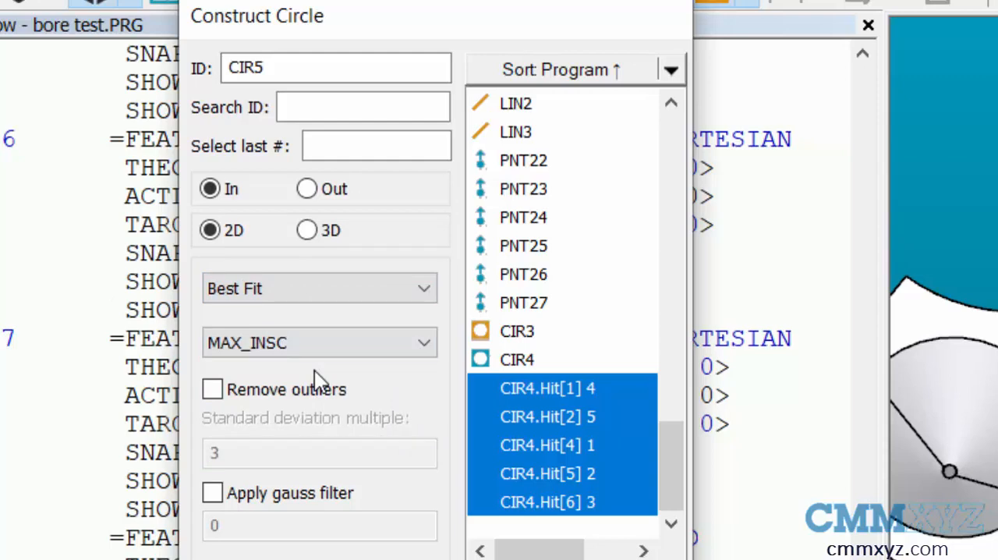
pyautogui.moveTo(599, 36)
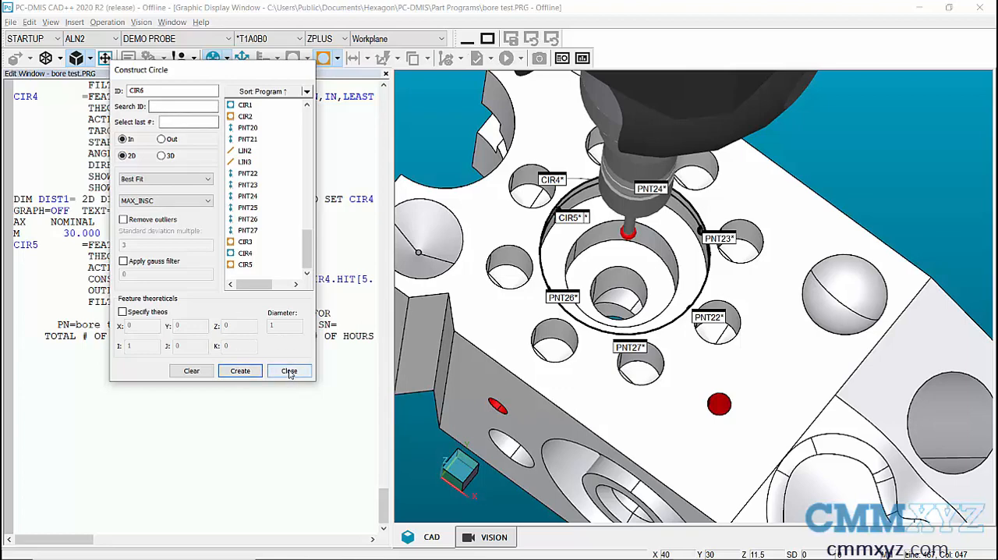
pyautogui.click(287, 372)
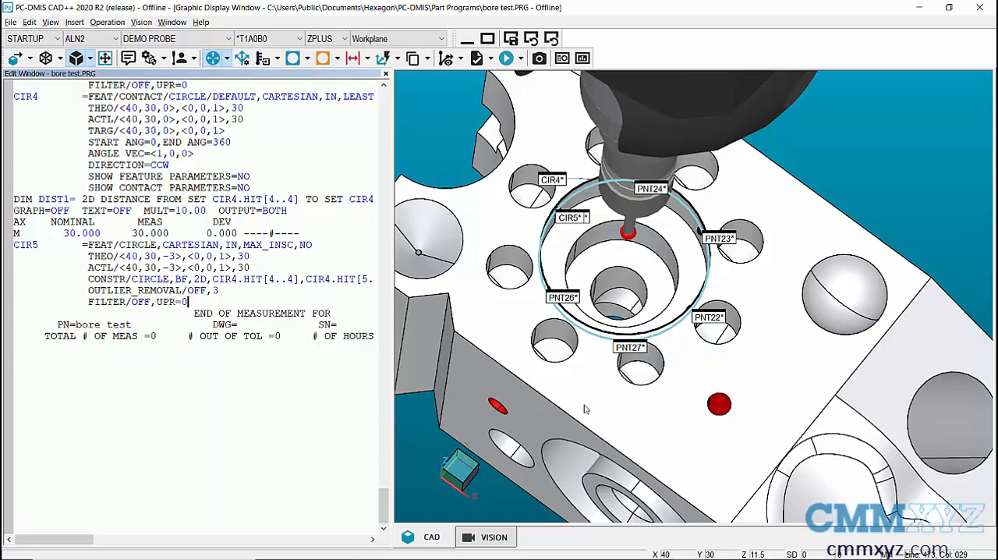